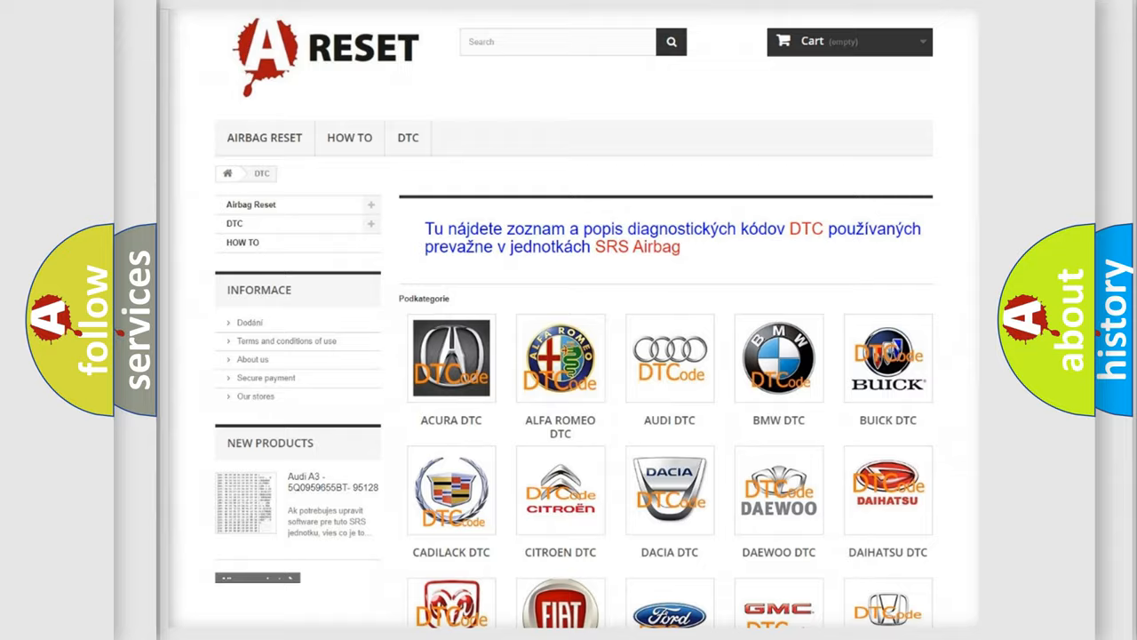
- Open the Jeep DTC page from the brand grid and scroll through its B-series codes
{"action": "scroll", "scroll_direction": "down", "scroll_amount": 3}
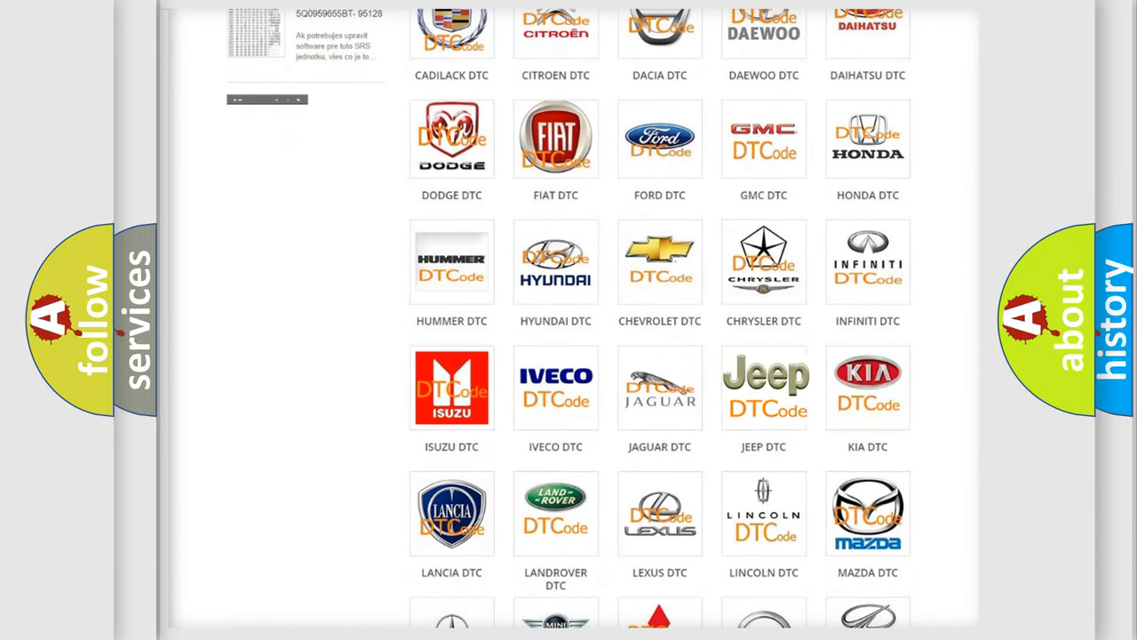
{"action": "left_click", "coordinate": [764, 388]}
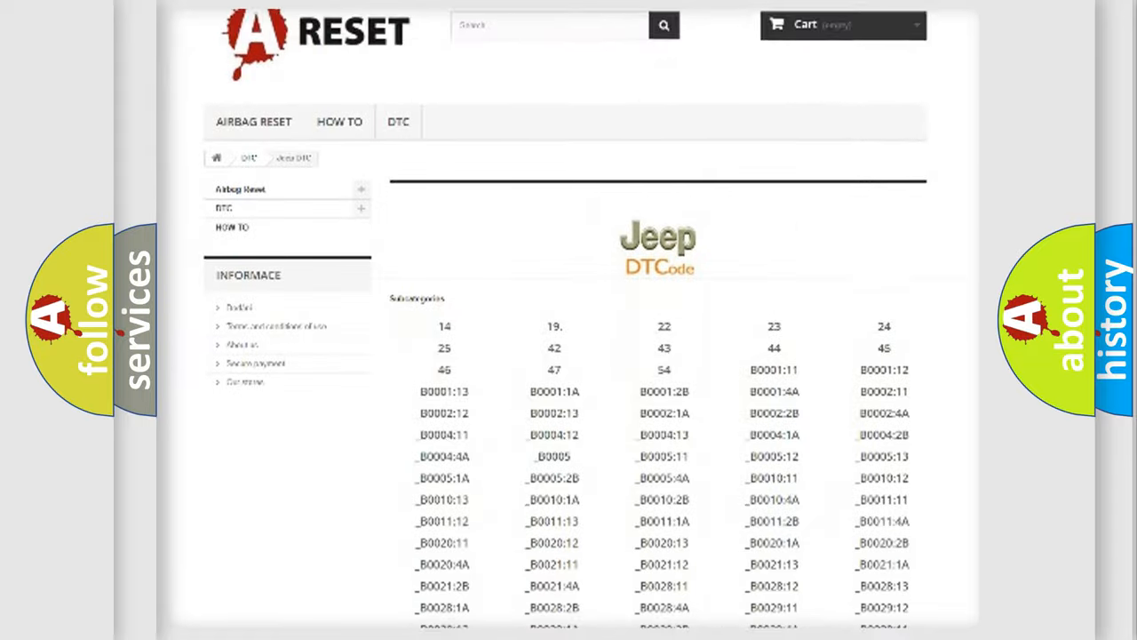
{"action": "scroll", "scroll_direction": "down", "scroll_amount": 3}
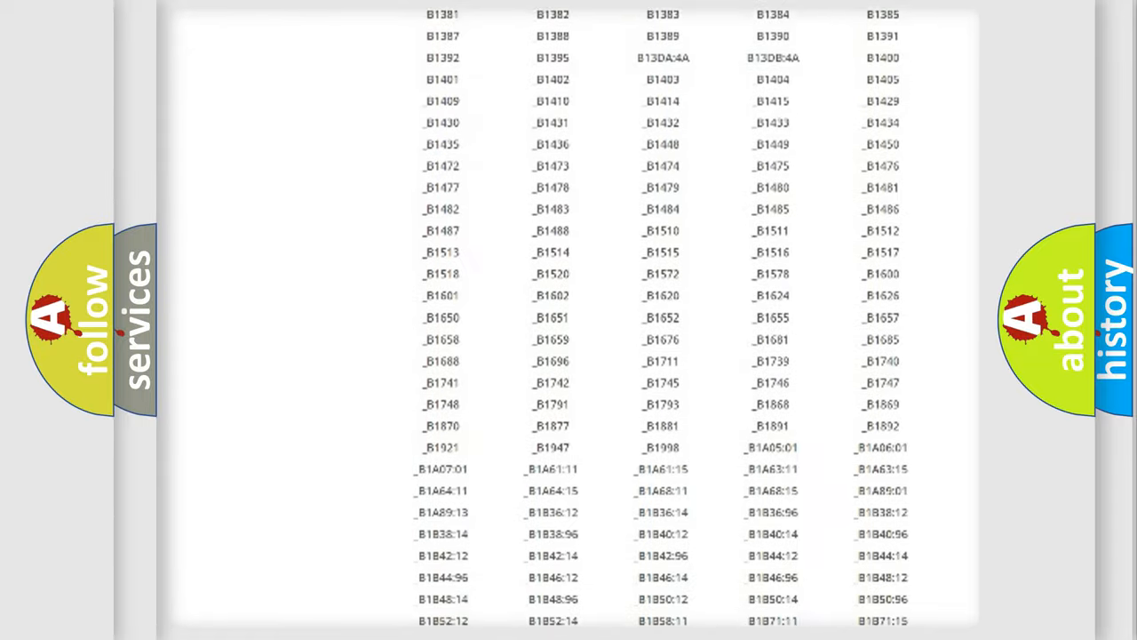